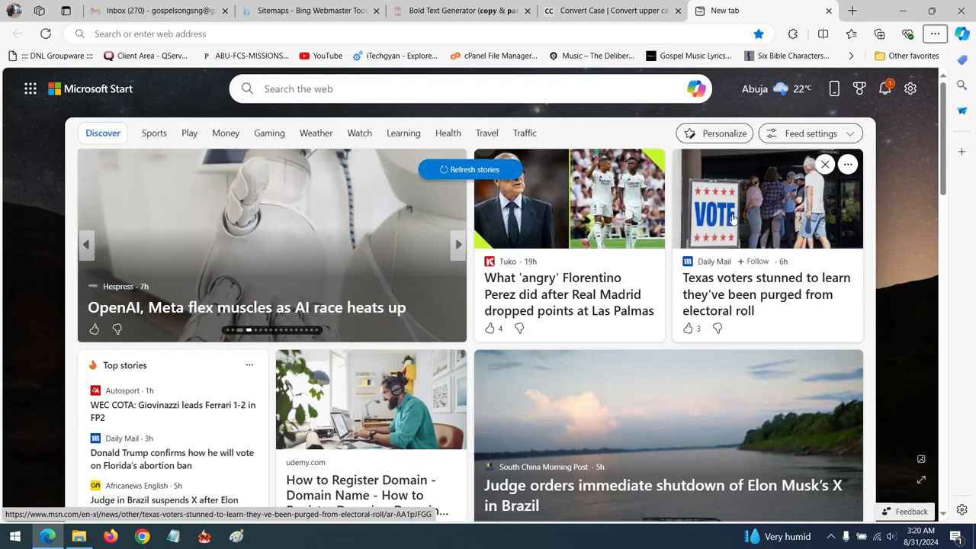
mouse_move(763, 190)
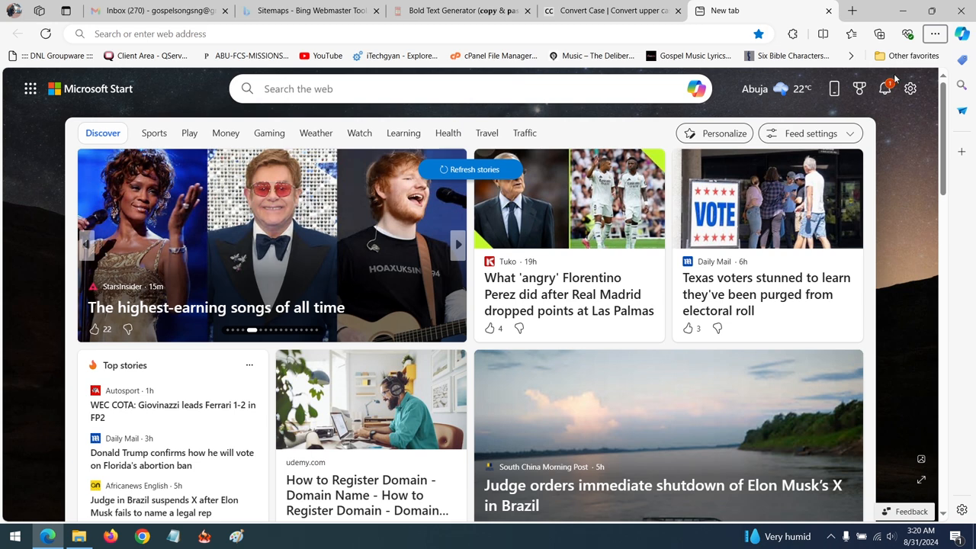
mouse_move(934, 34)
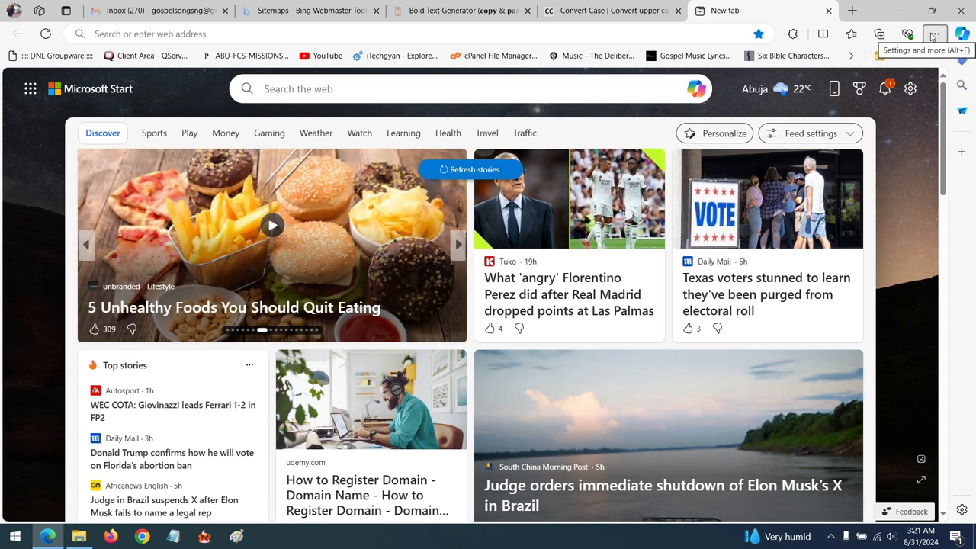
- Open Edge Settings from the menu and go to Cookies and site permissions
click(934, 33)
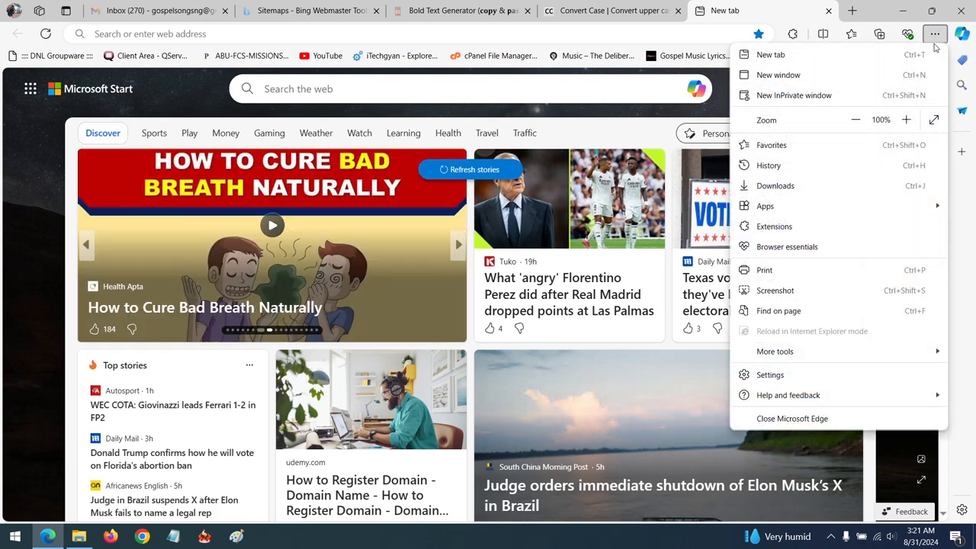
click(771, 376)
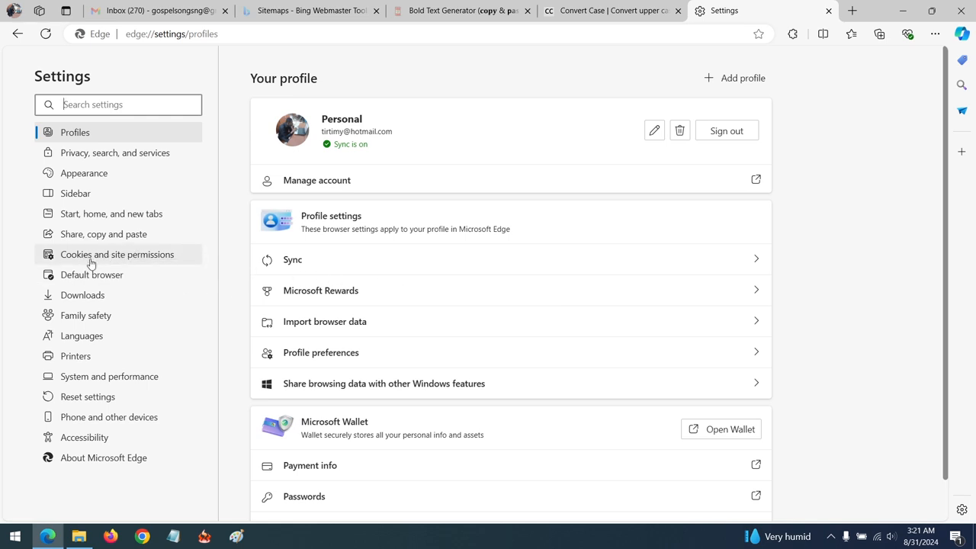
mouse_move(128, 257)
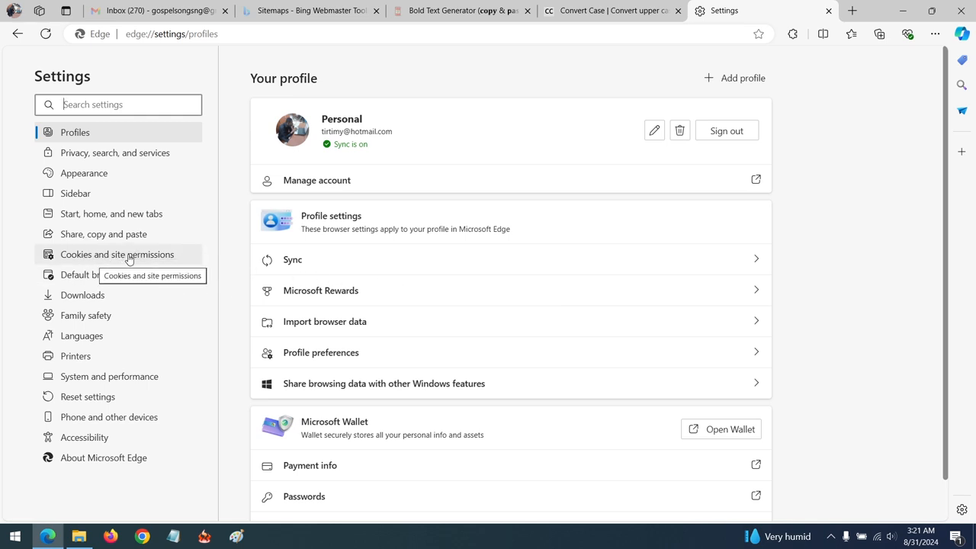
click(116, 254)
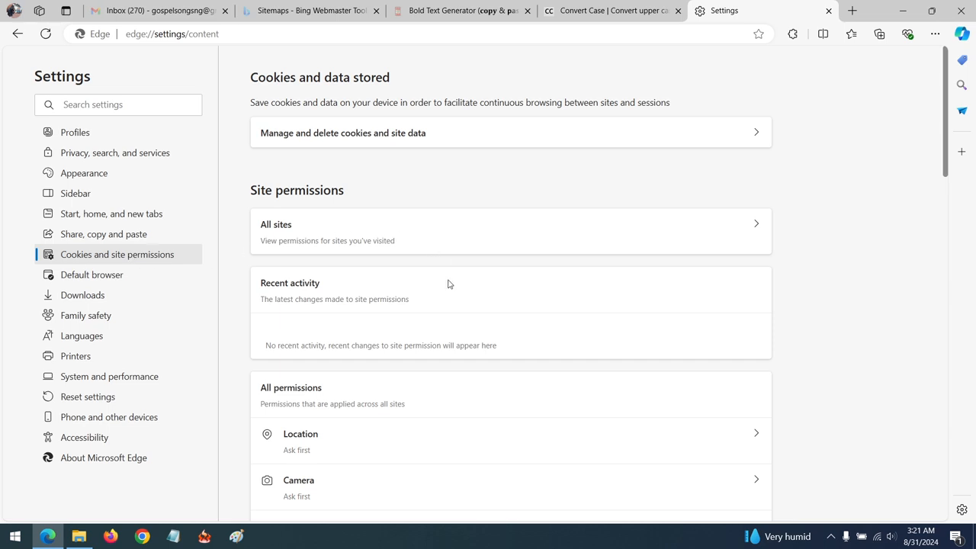
- Open the Notifications row from the site permissions list
scroll(down, 3)
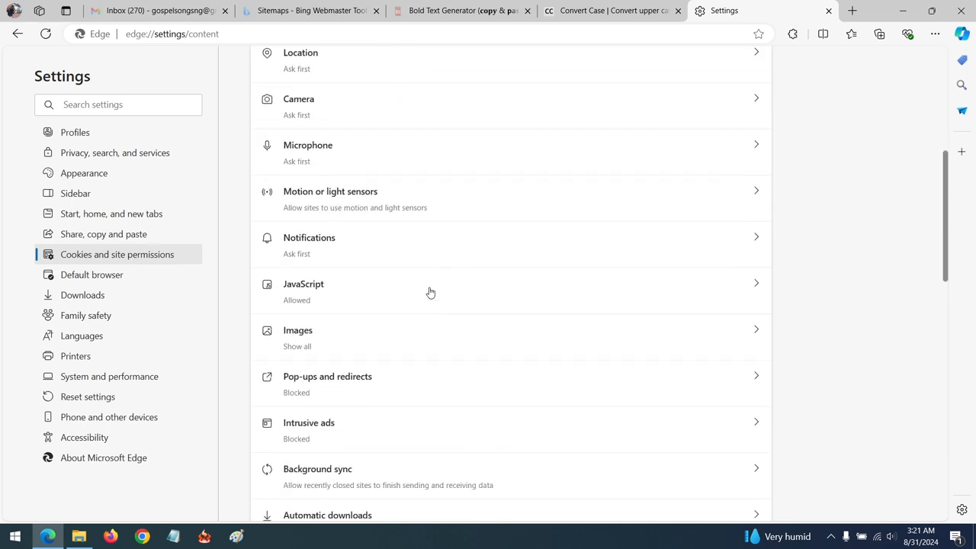
mouse_move(332, 243)
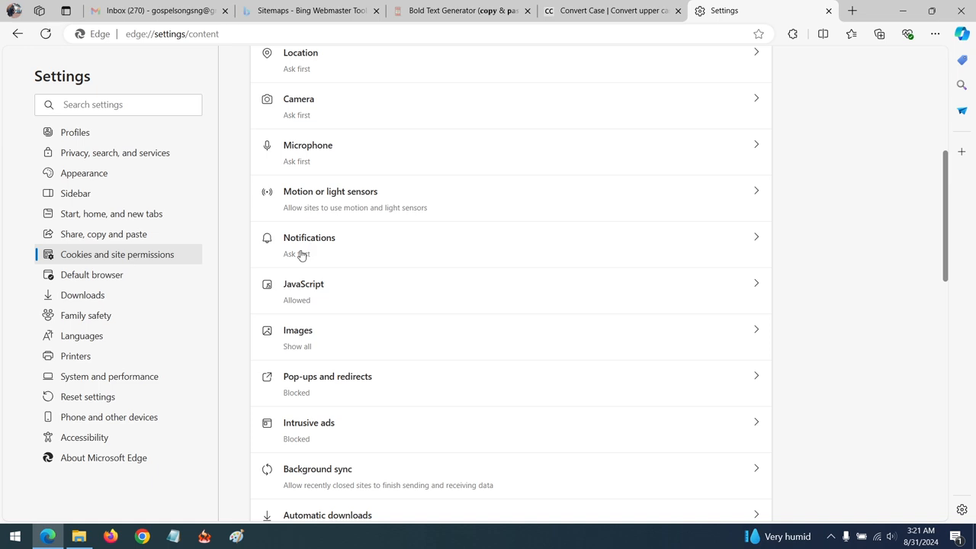
click(309, 242)
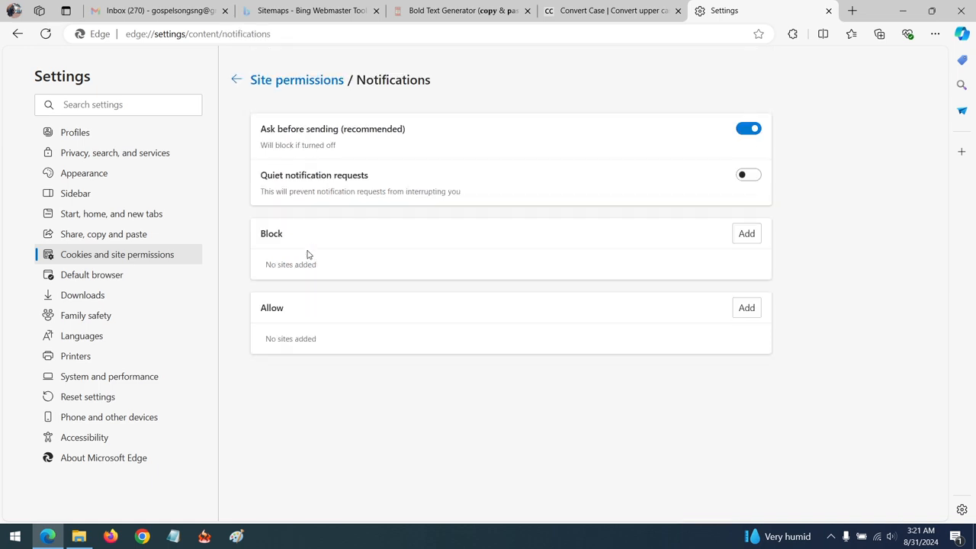
mouse_move(350, 272)
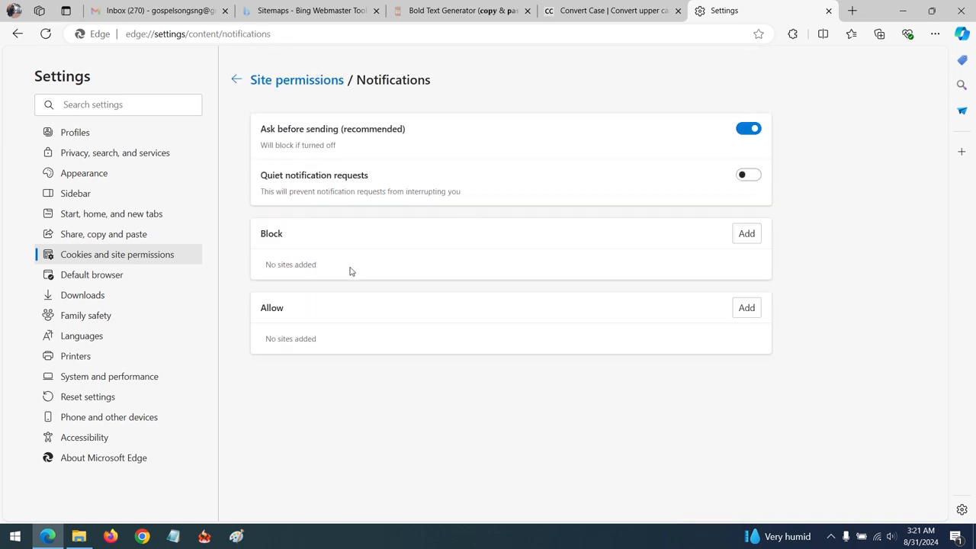
mouse_move(397, 247)
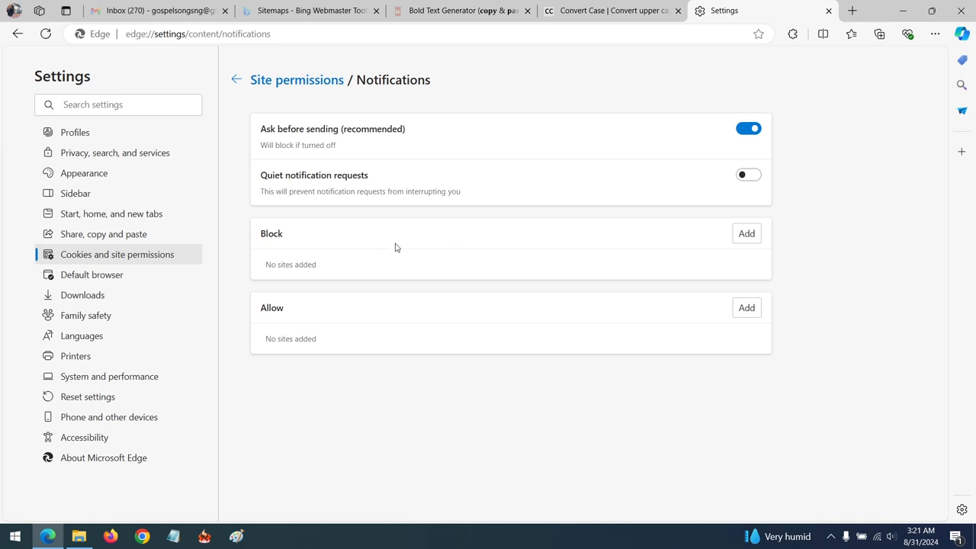
mouse_move(302, 250)
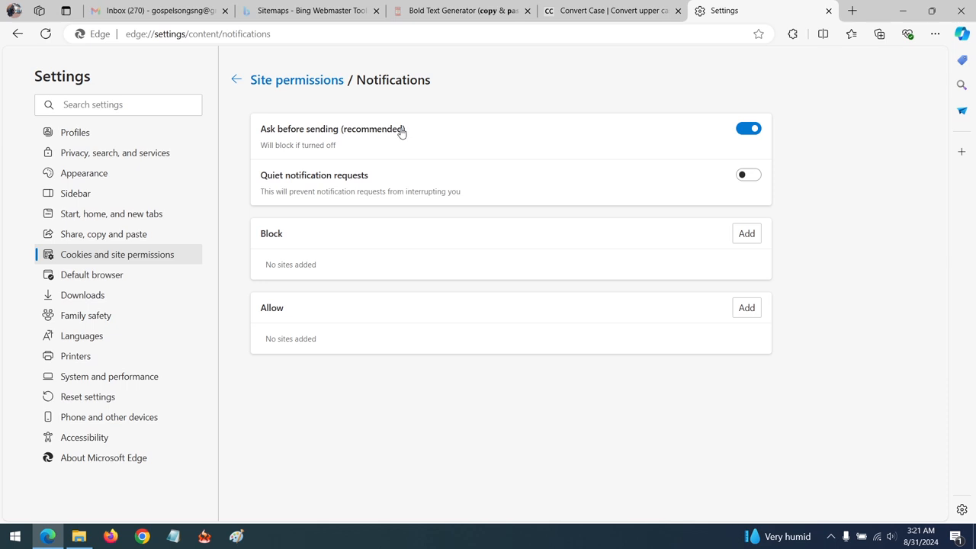
- Switch off 'Ask before sending (recommended)' so notification requests are blocked
click(748, 129)
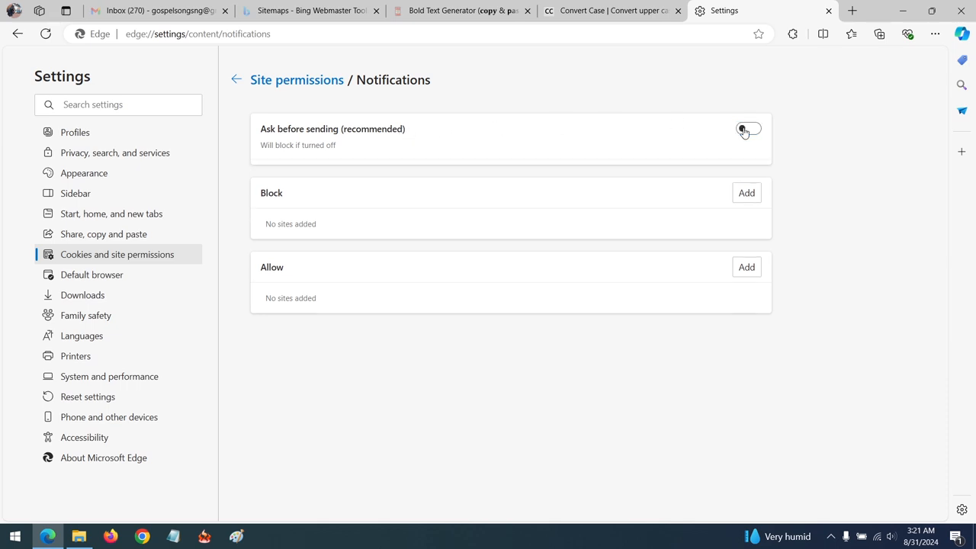
click(750, 128)
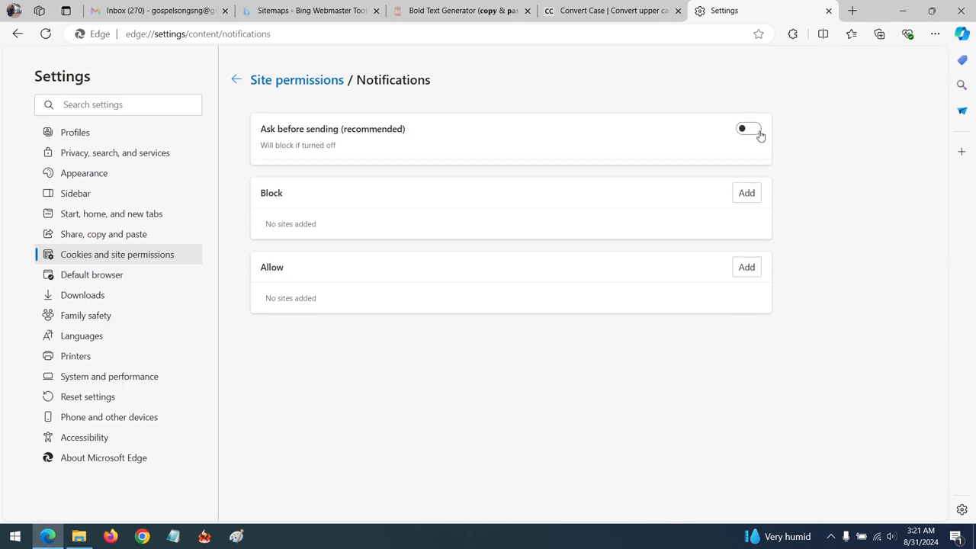